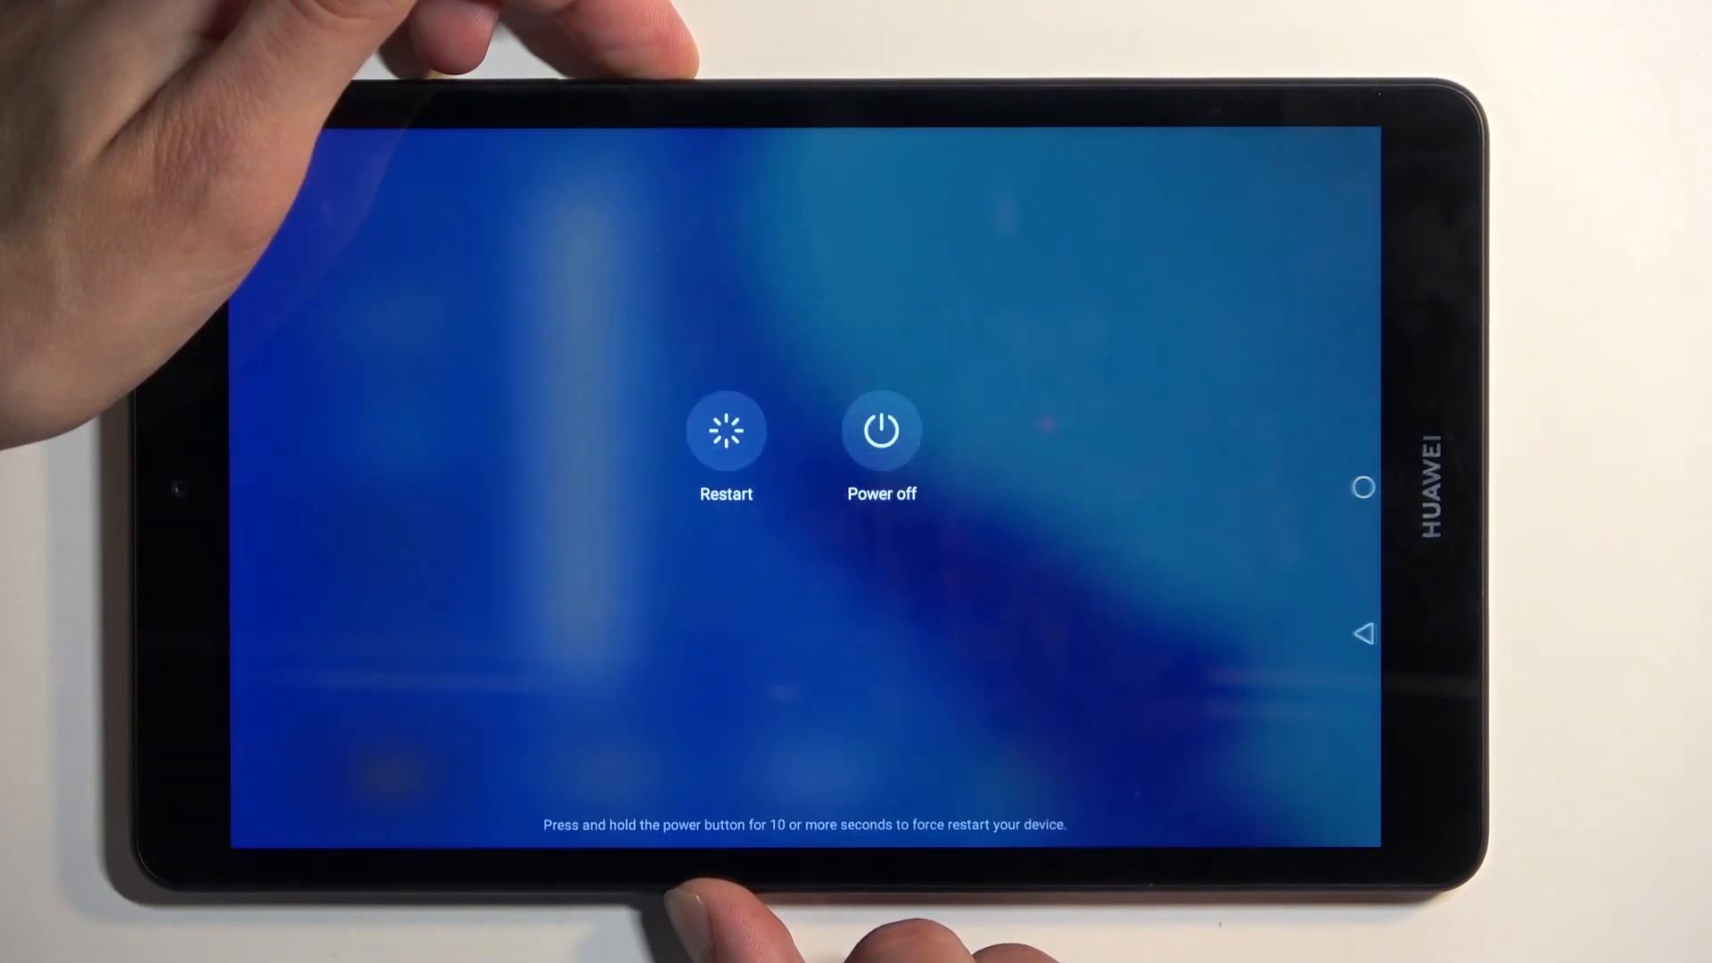
Step: Choose Power off from the Android power menu to shut the tablet down
{"action": "left_click", "coordinate": [880, 428]}
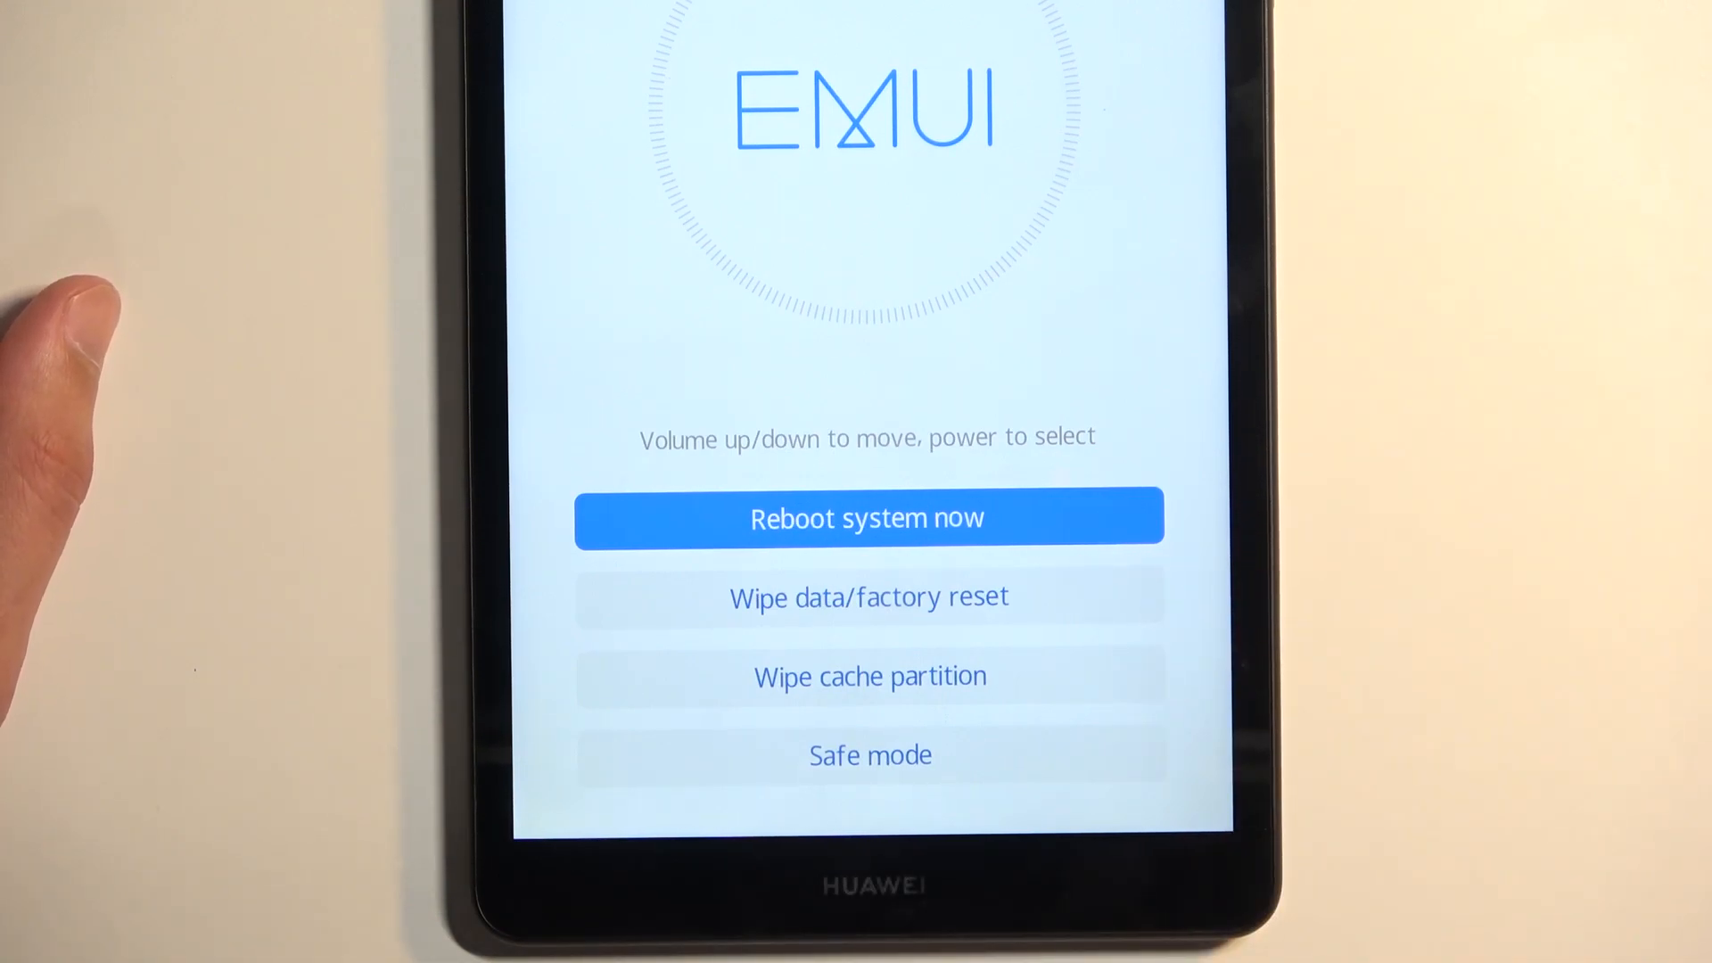
Step: Select Reboot system now in recovery to restart into Android's HUAWEI logo
{"action": "left_click", "coordinate": [867, 516]}
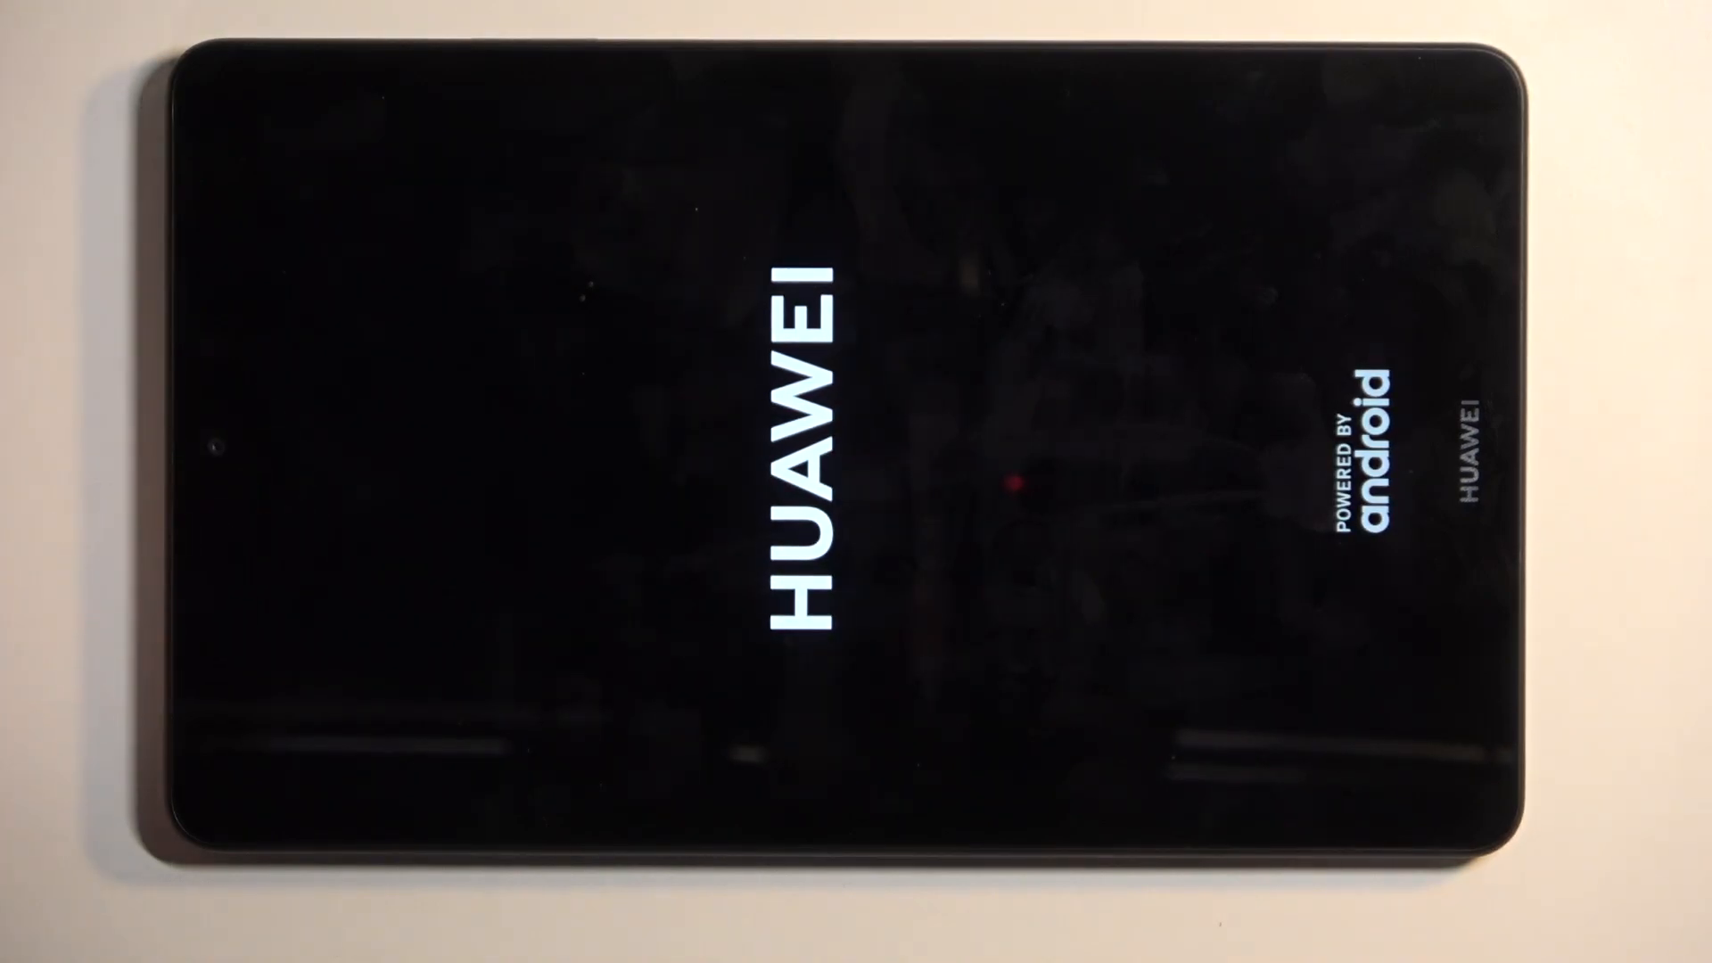